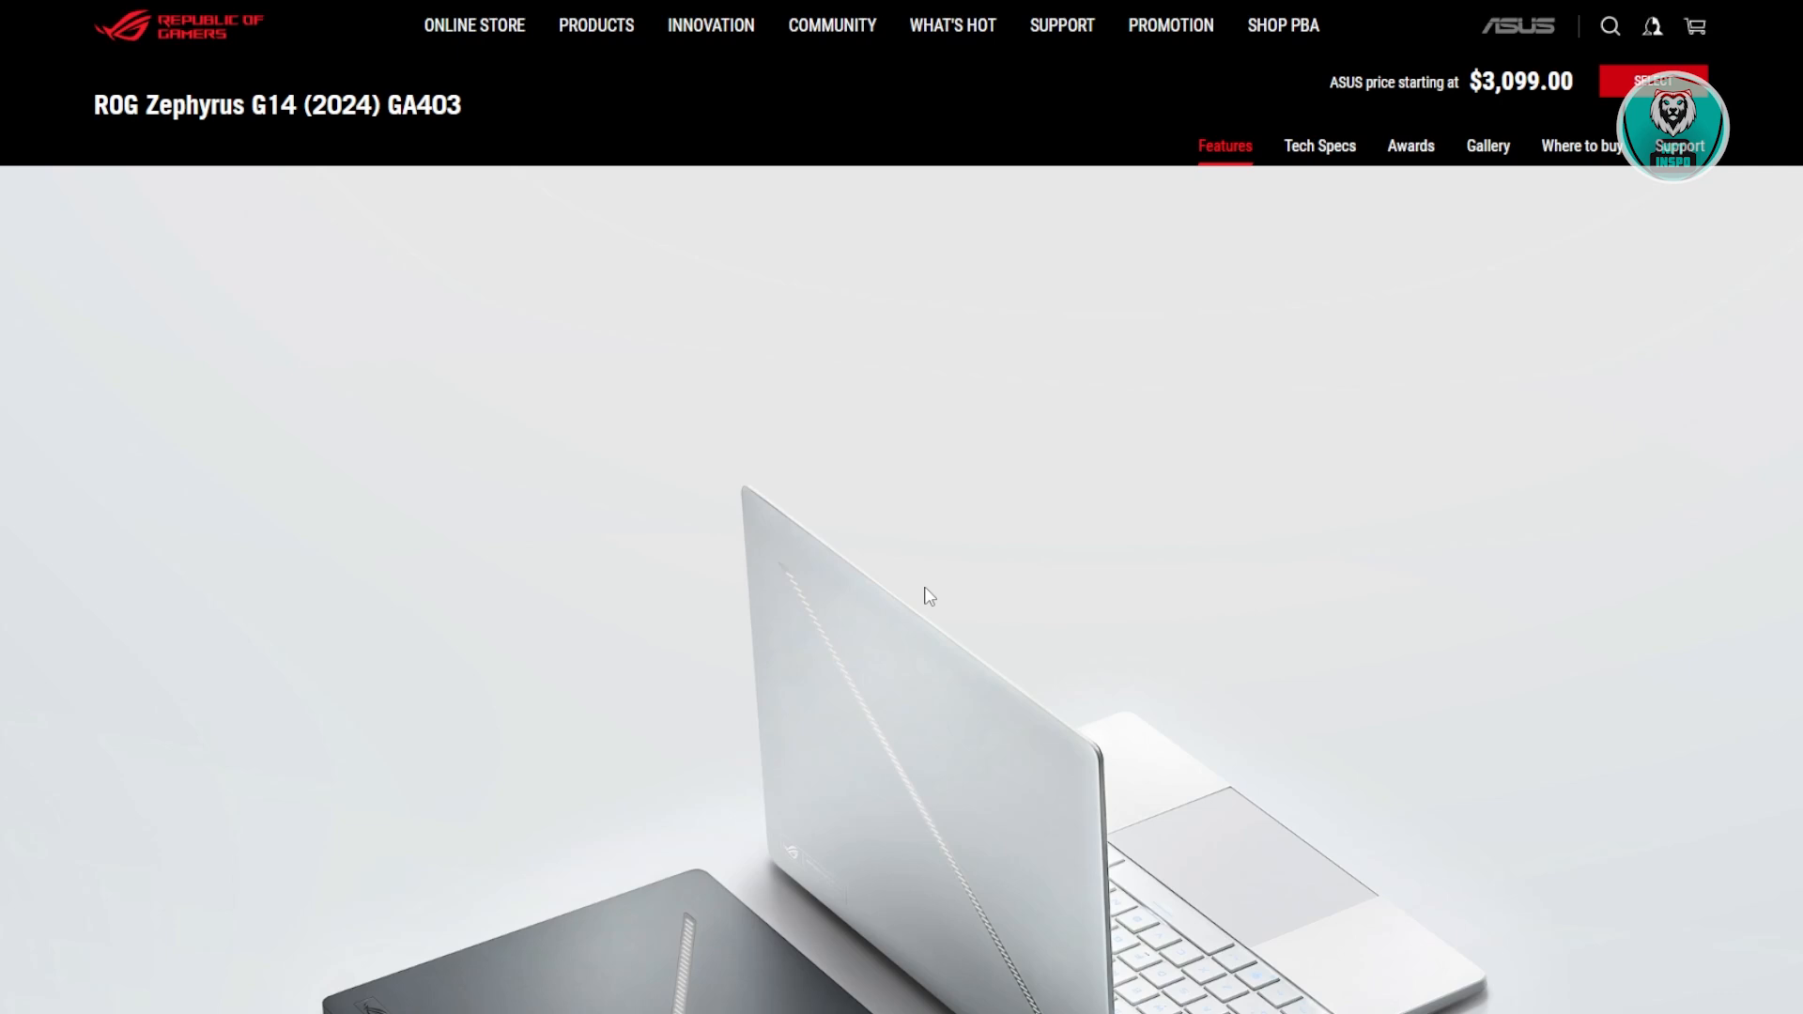
mouse_move(946, 575)
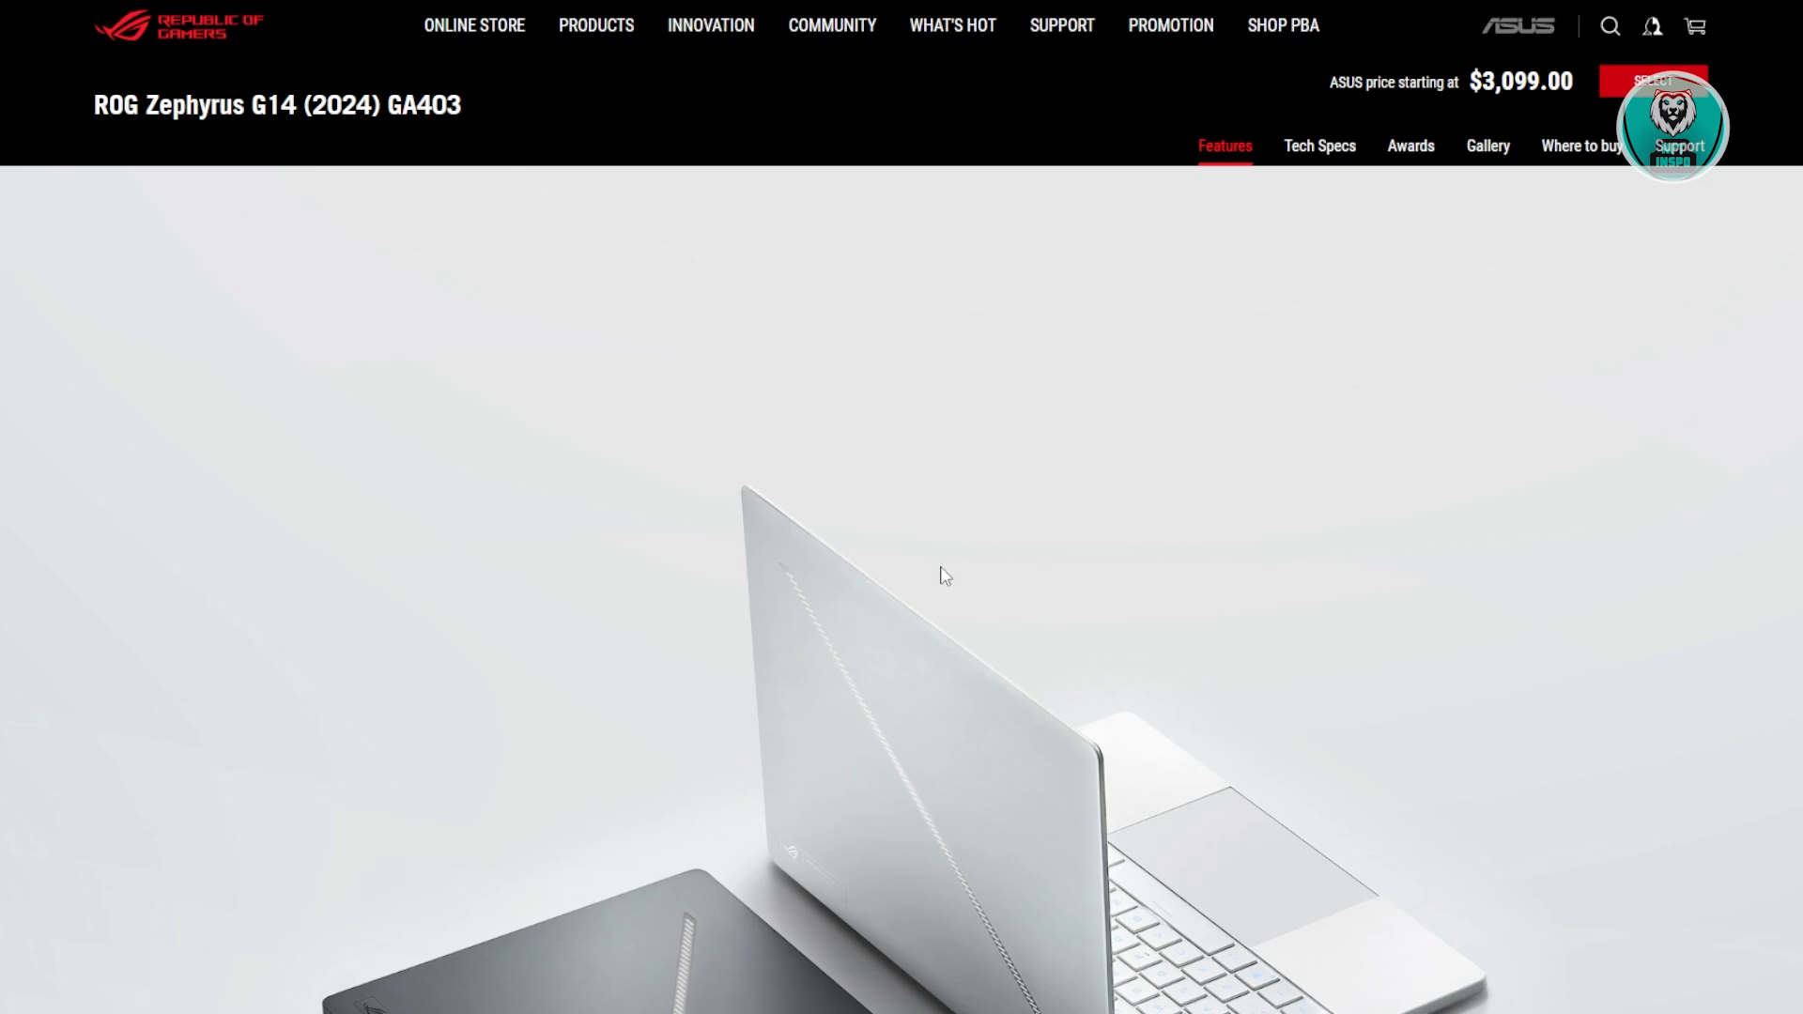
- Open the Gallery tab of the ROG Zephyrus G14 (2024) product page
click(1486, 146)
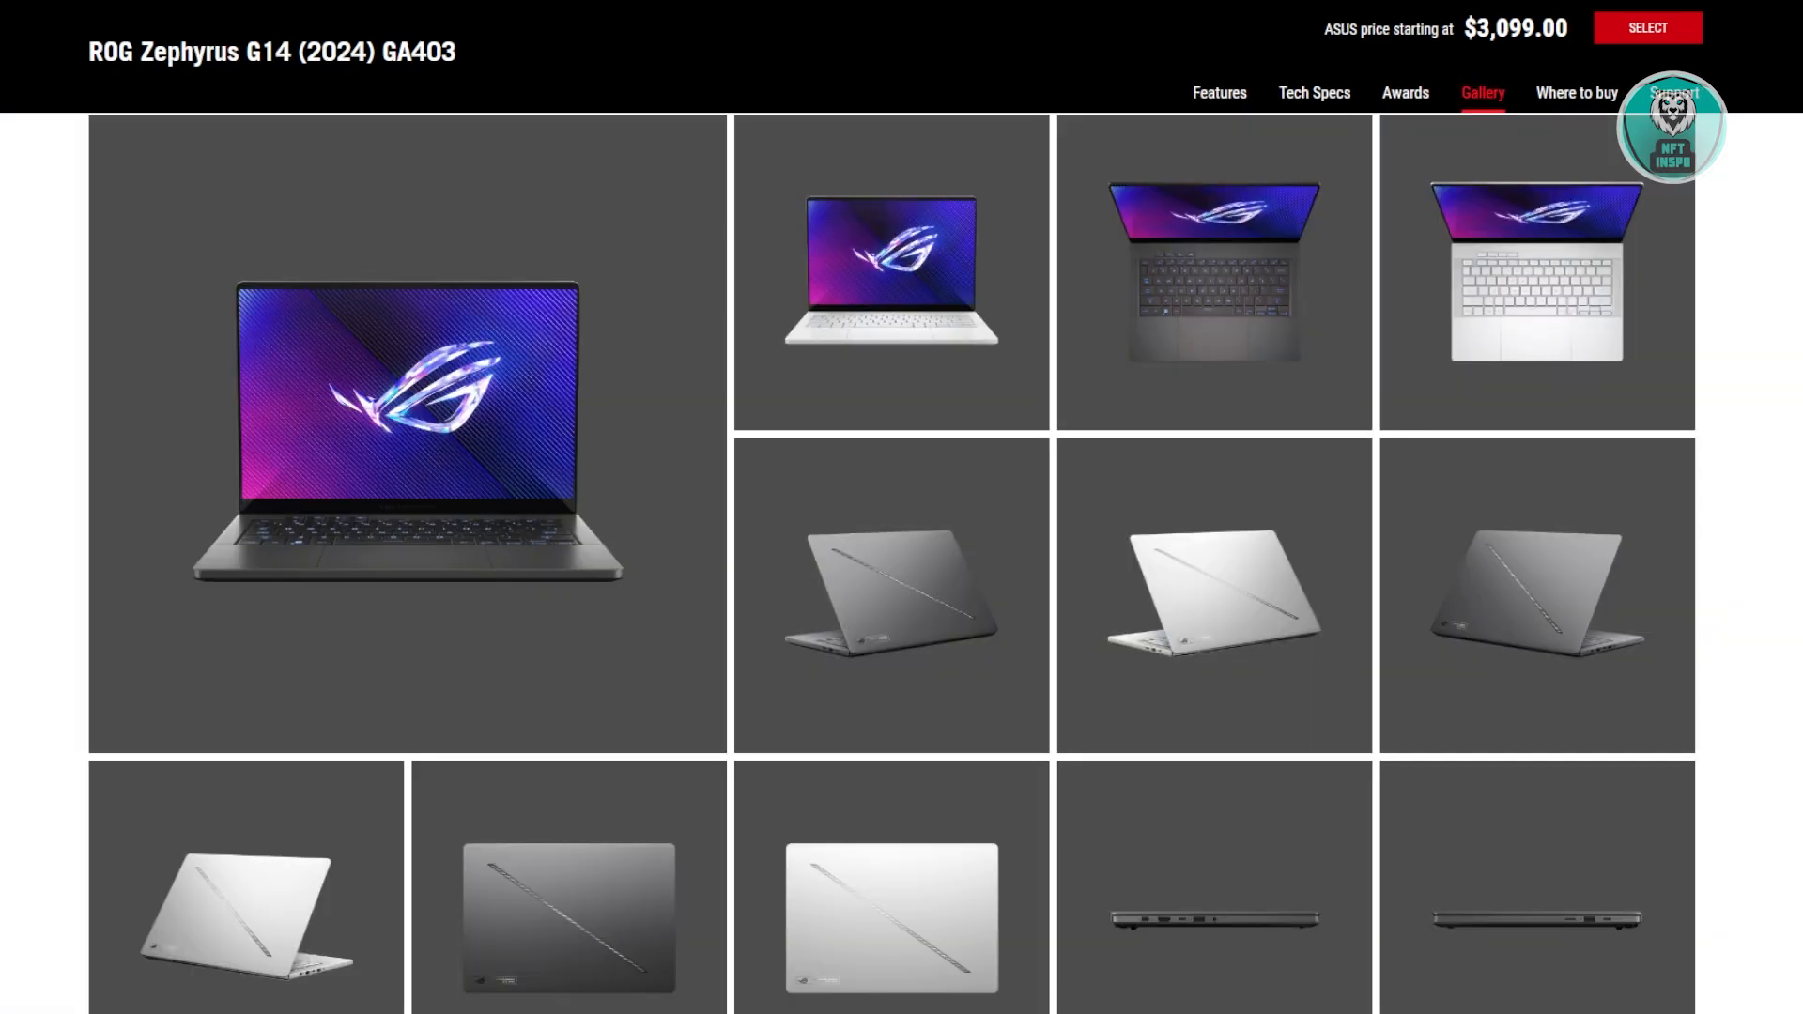
mouse_move(1284, 360)
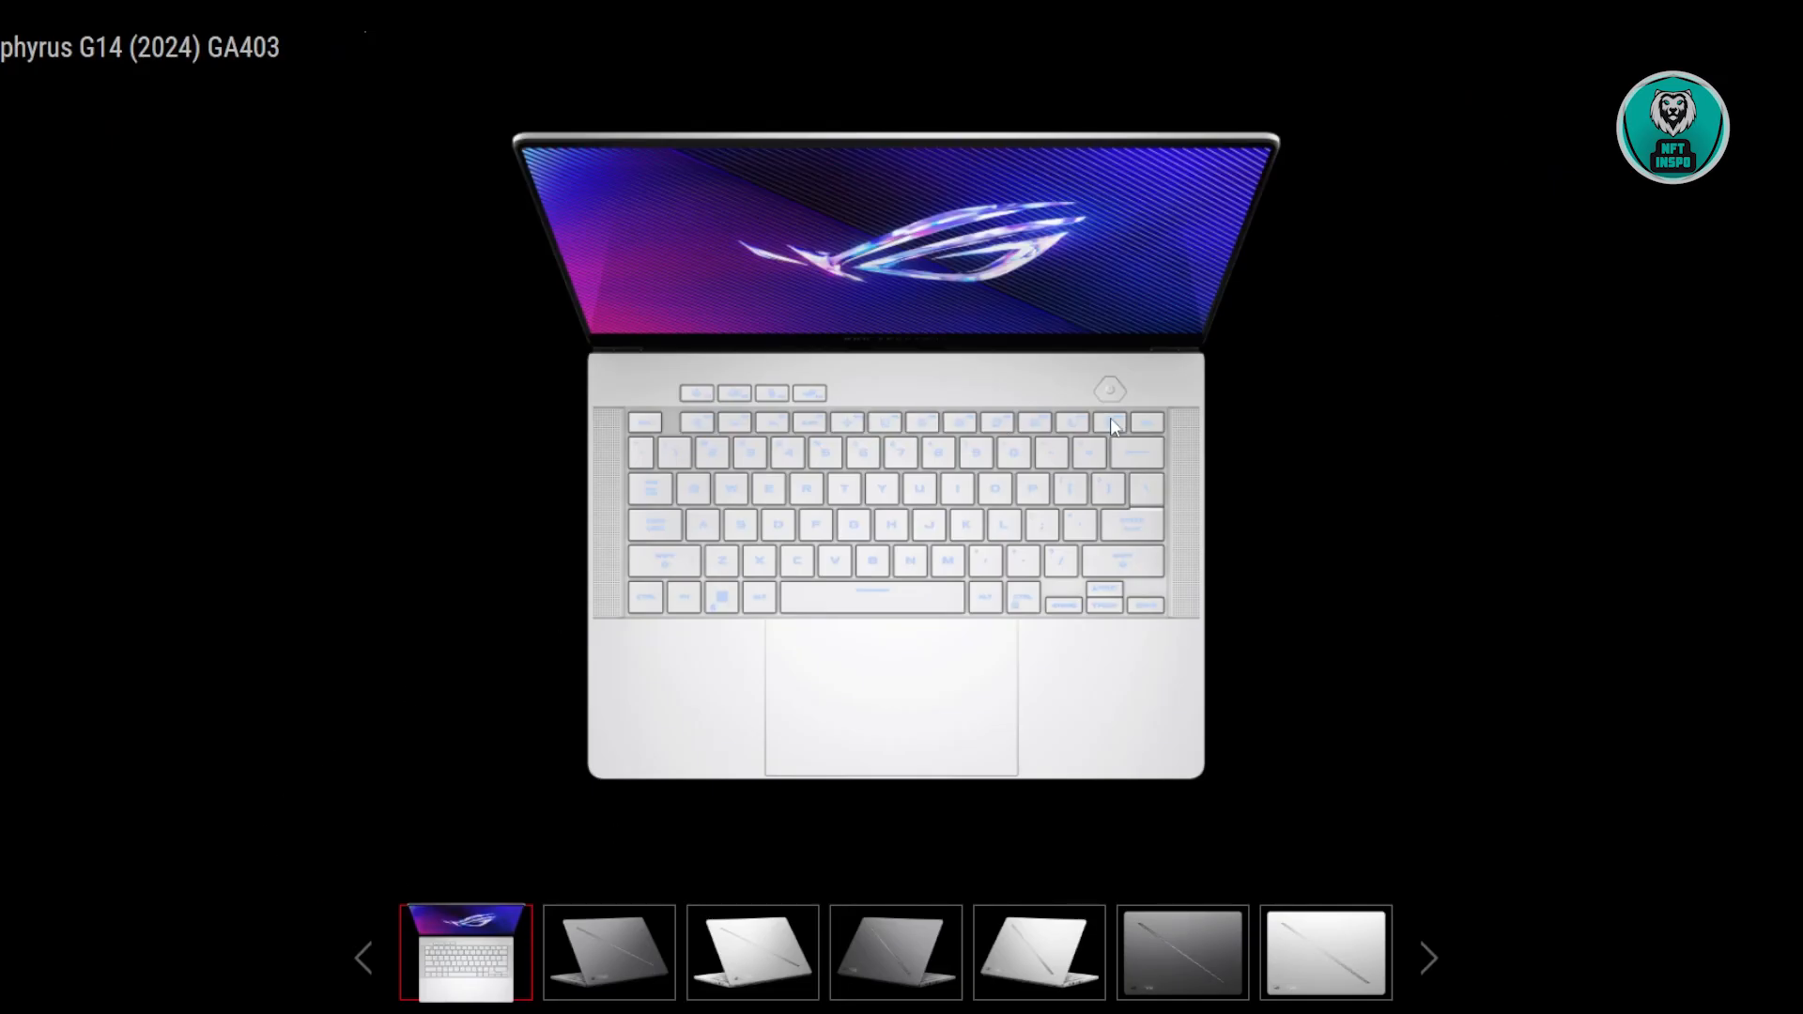
mouse_move(1121, 411)
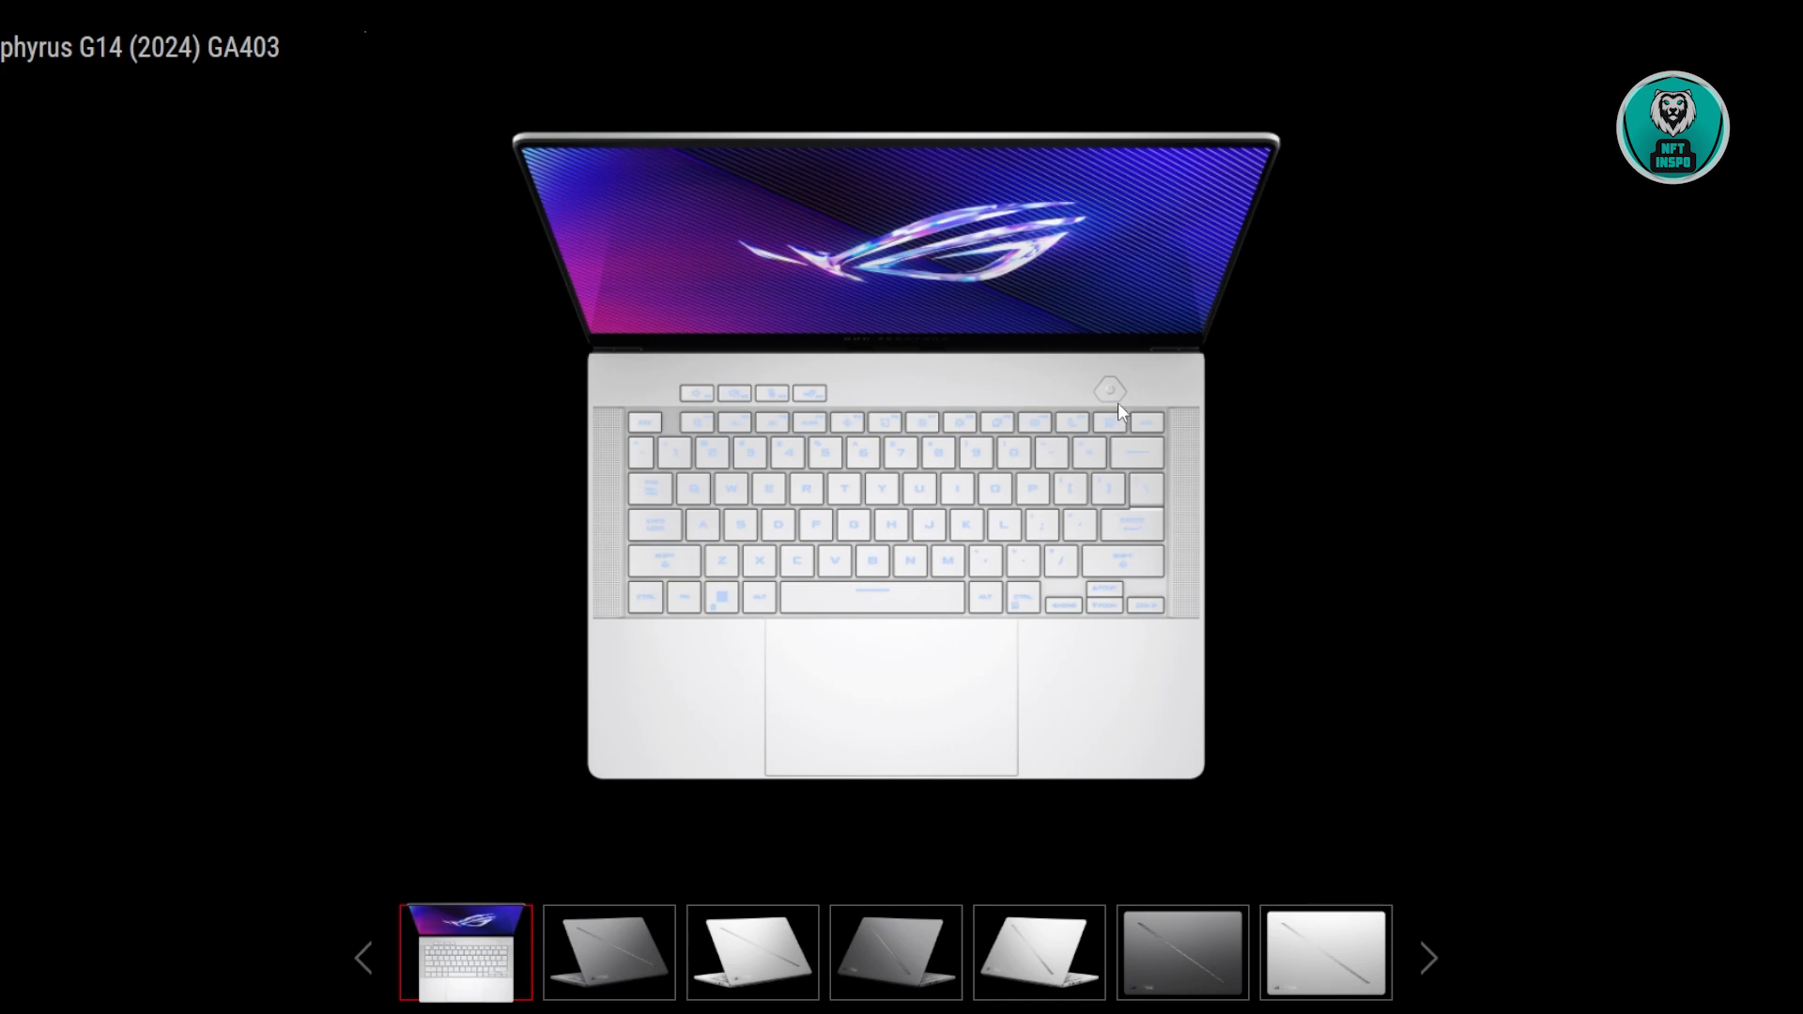
mouse_move(1696, 788)
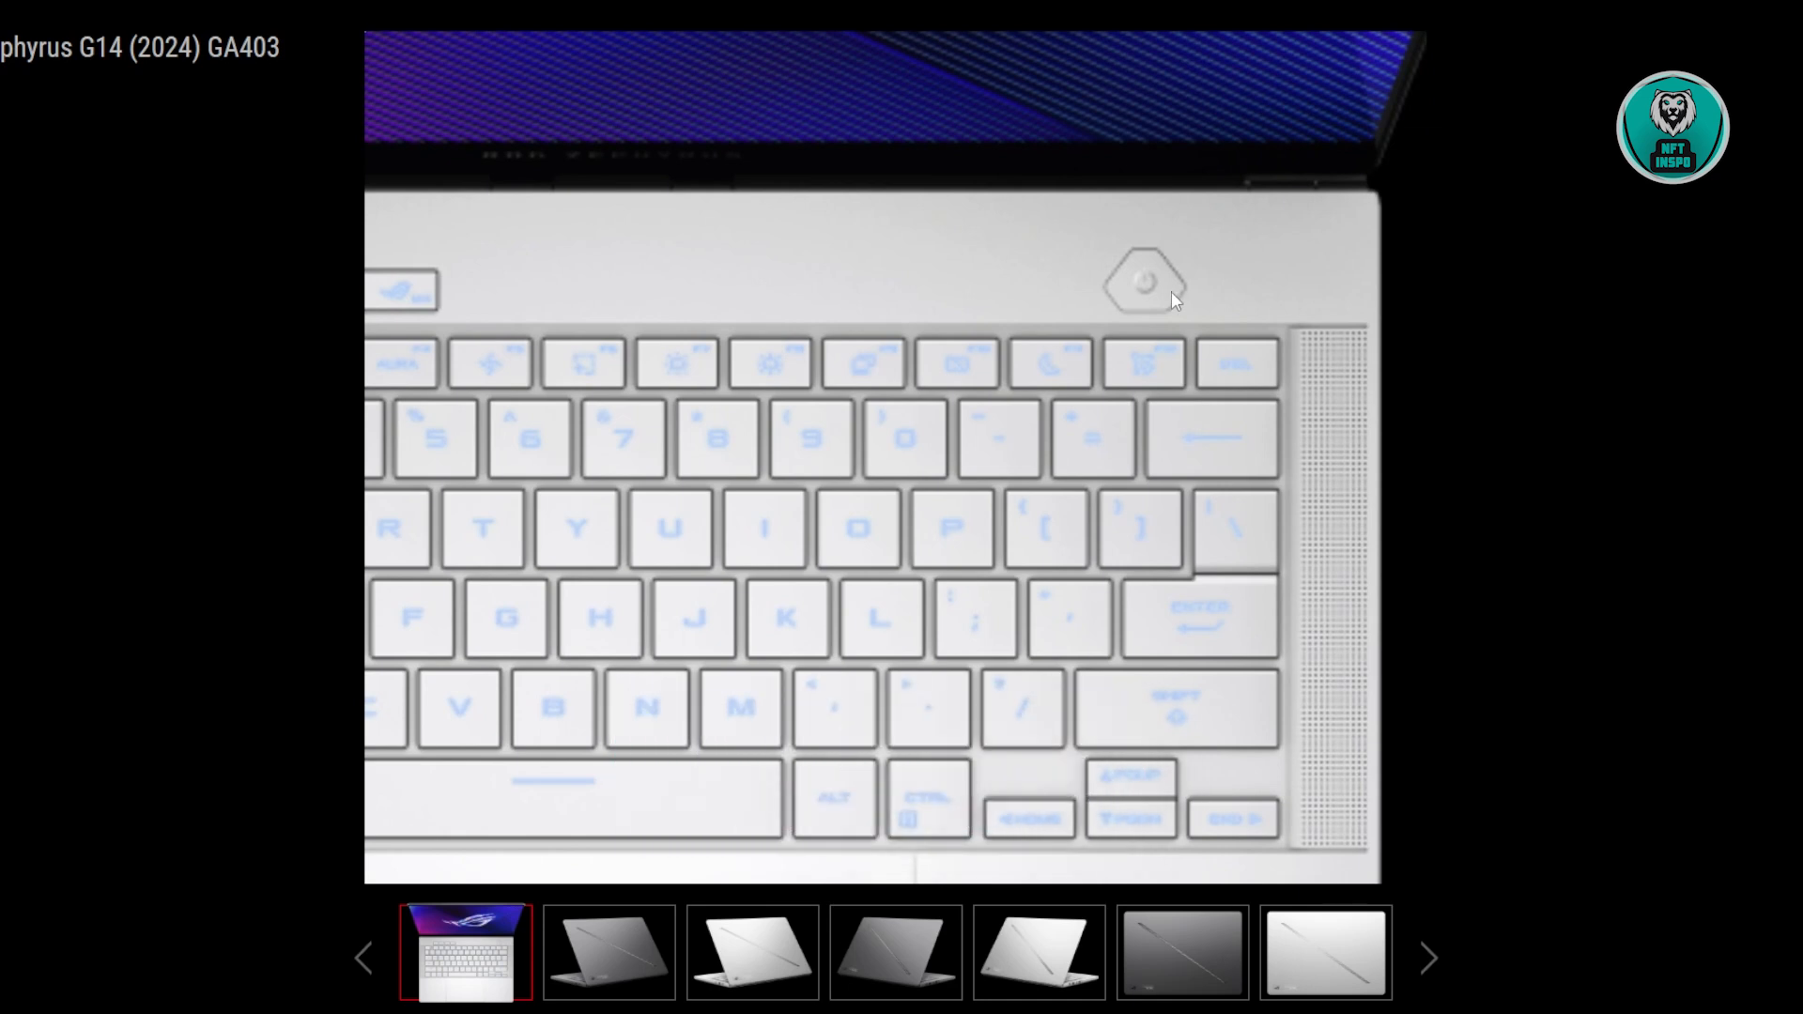
mouse_move(1174, 299)
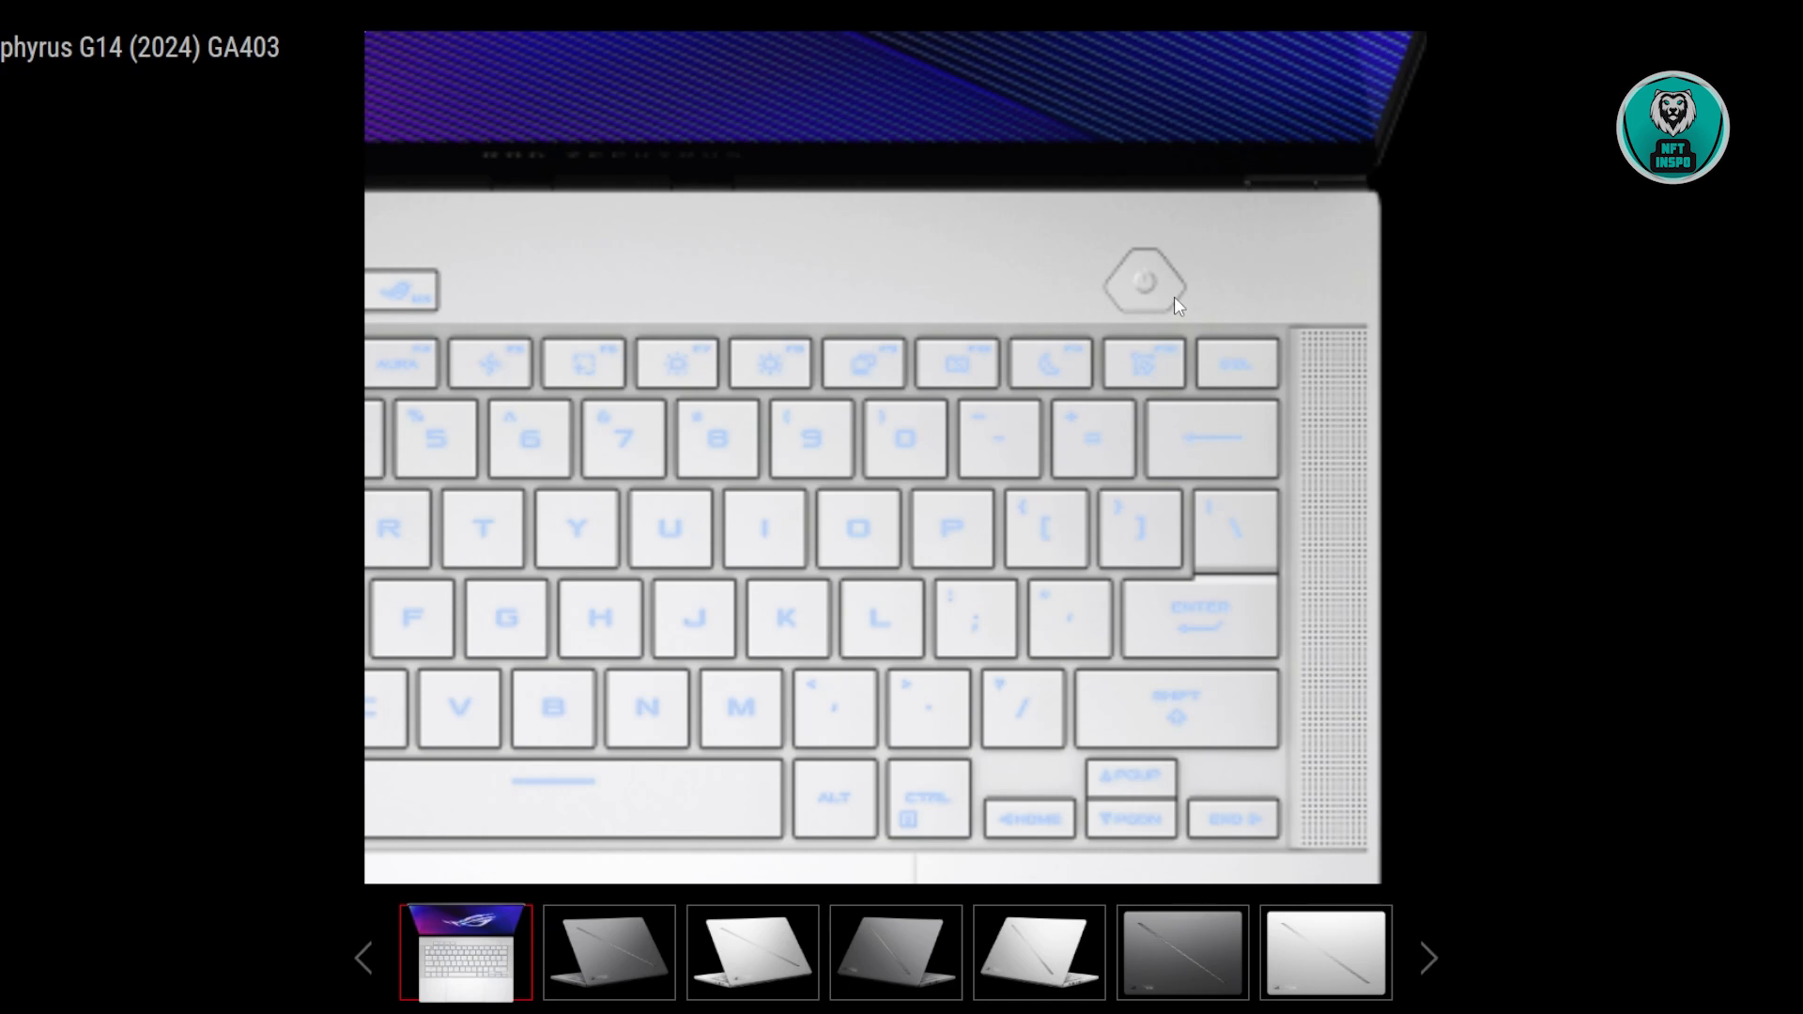
mouse_move(178, 355)
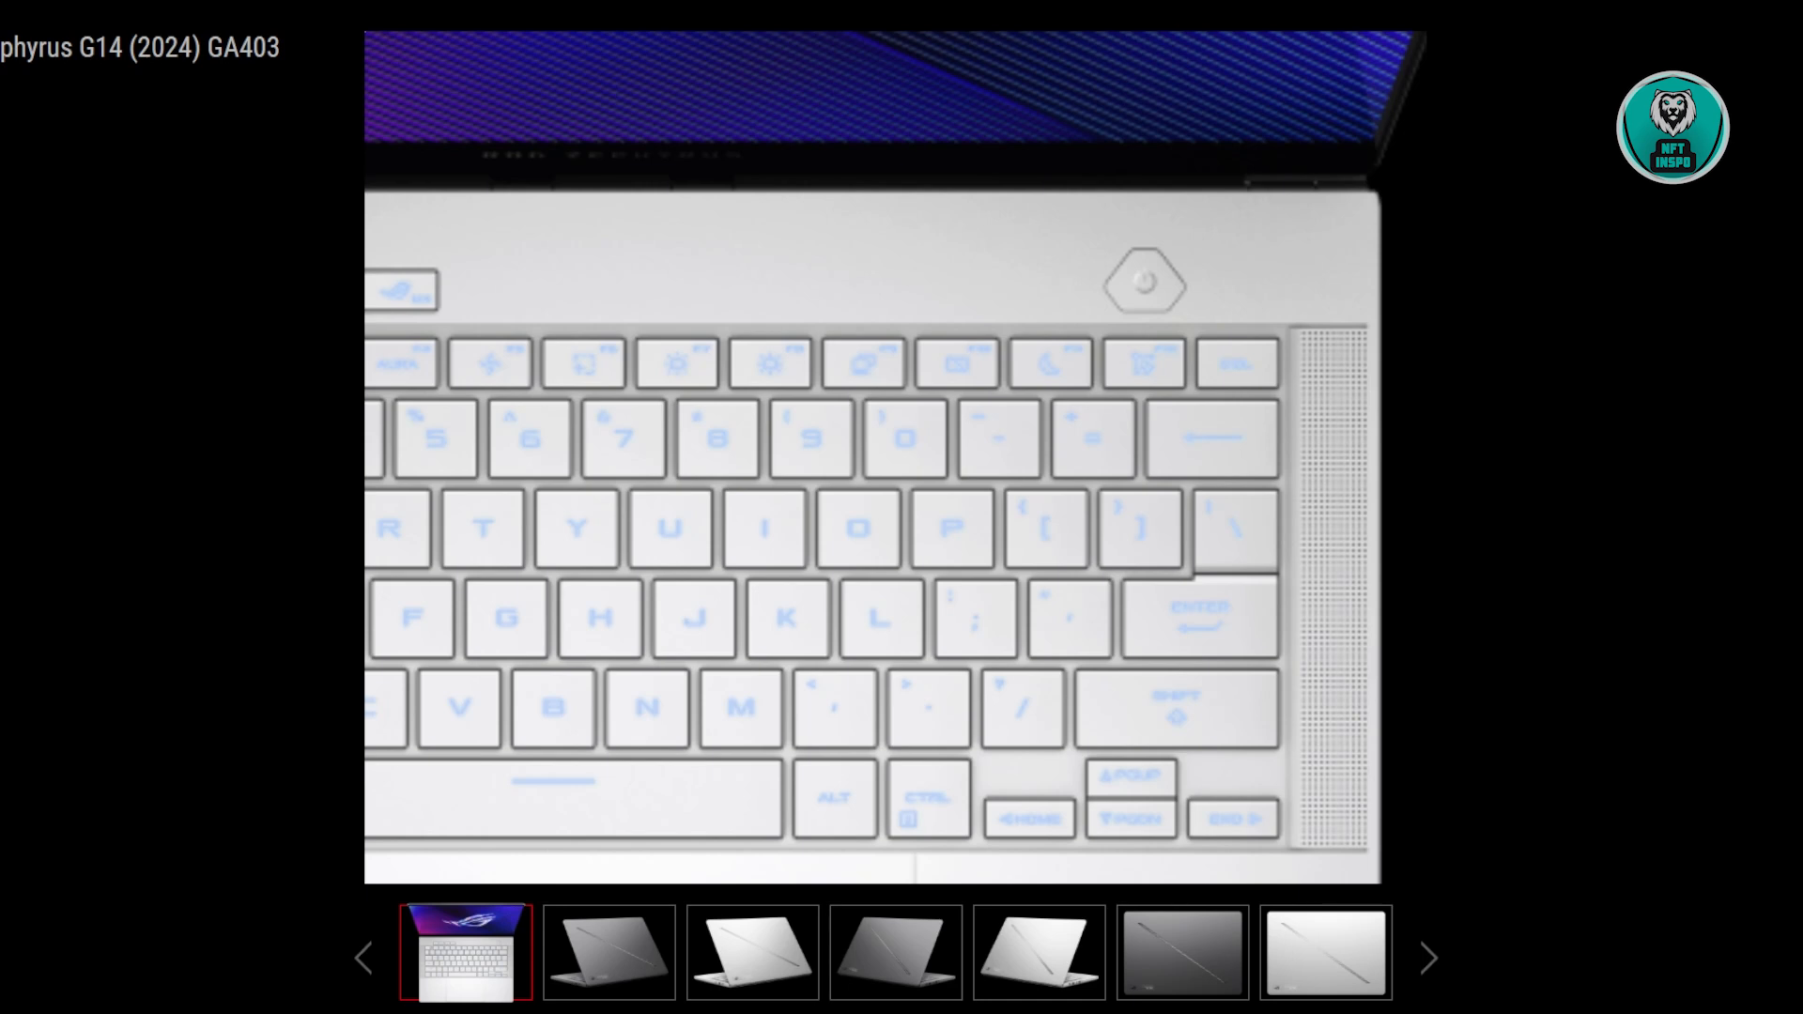
mouse_move(1525, 478)
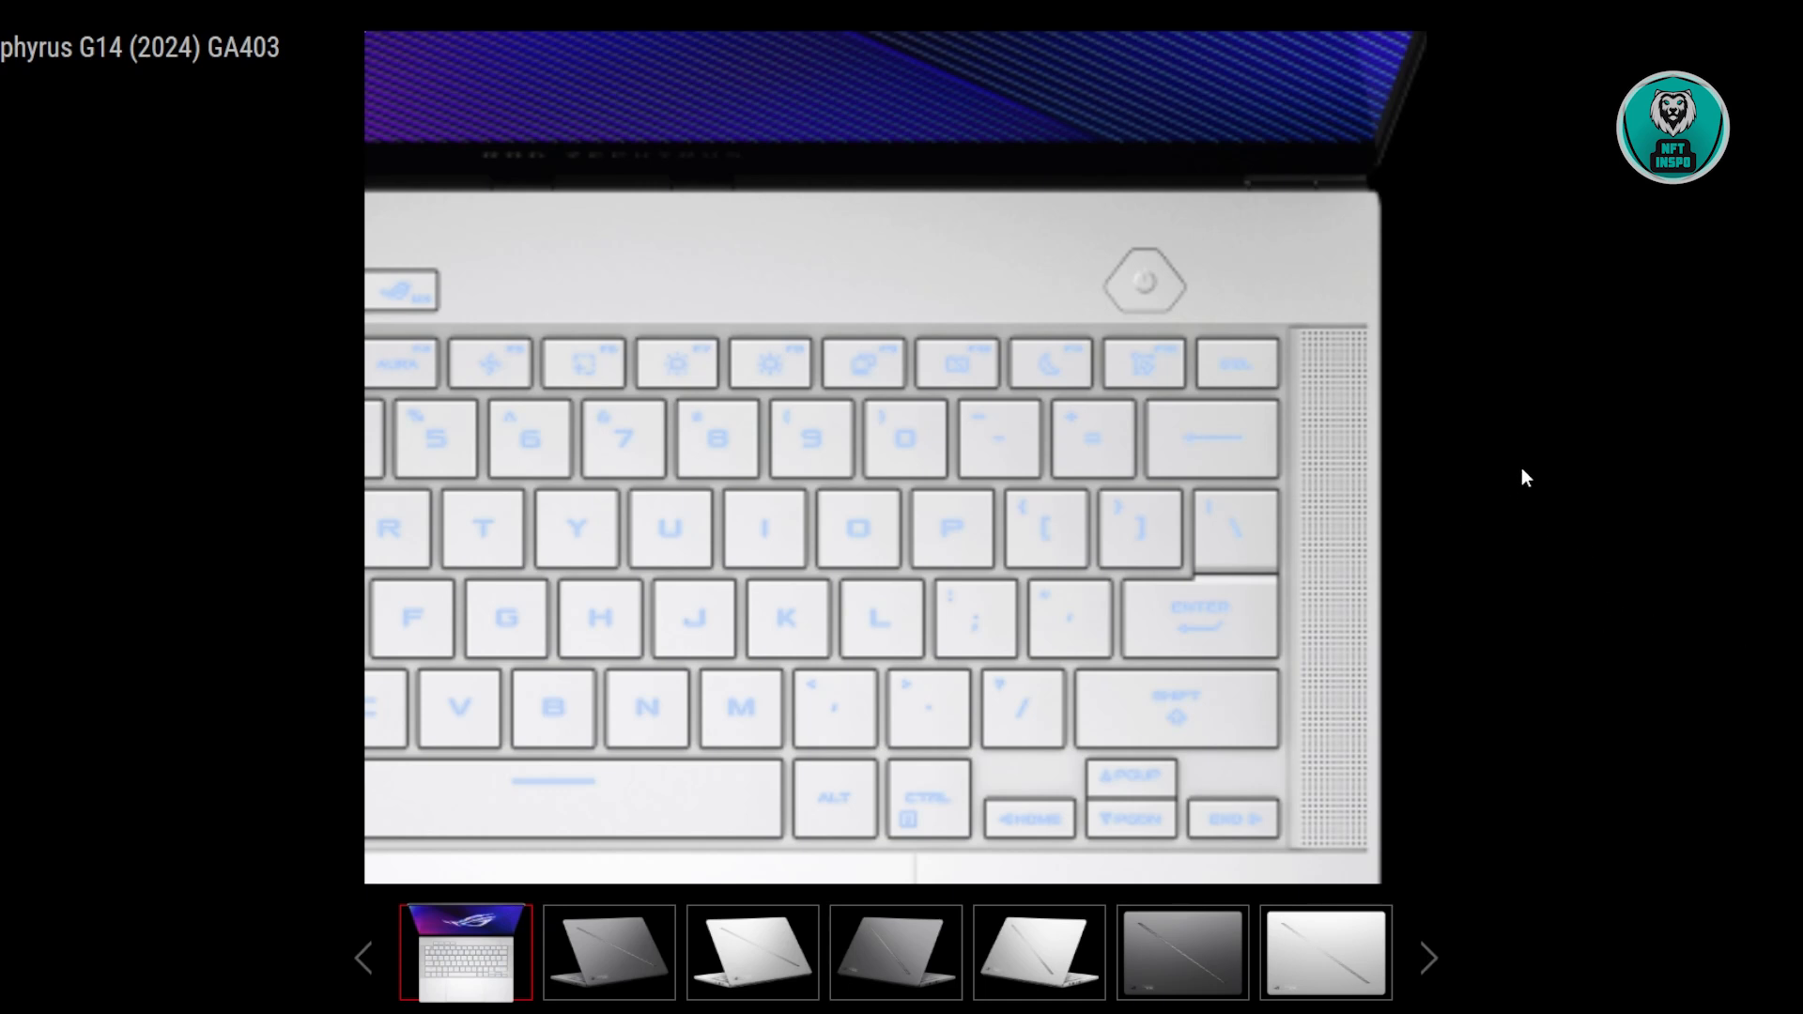
mouse_move(1516, 466)
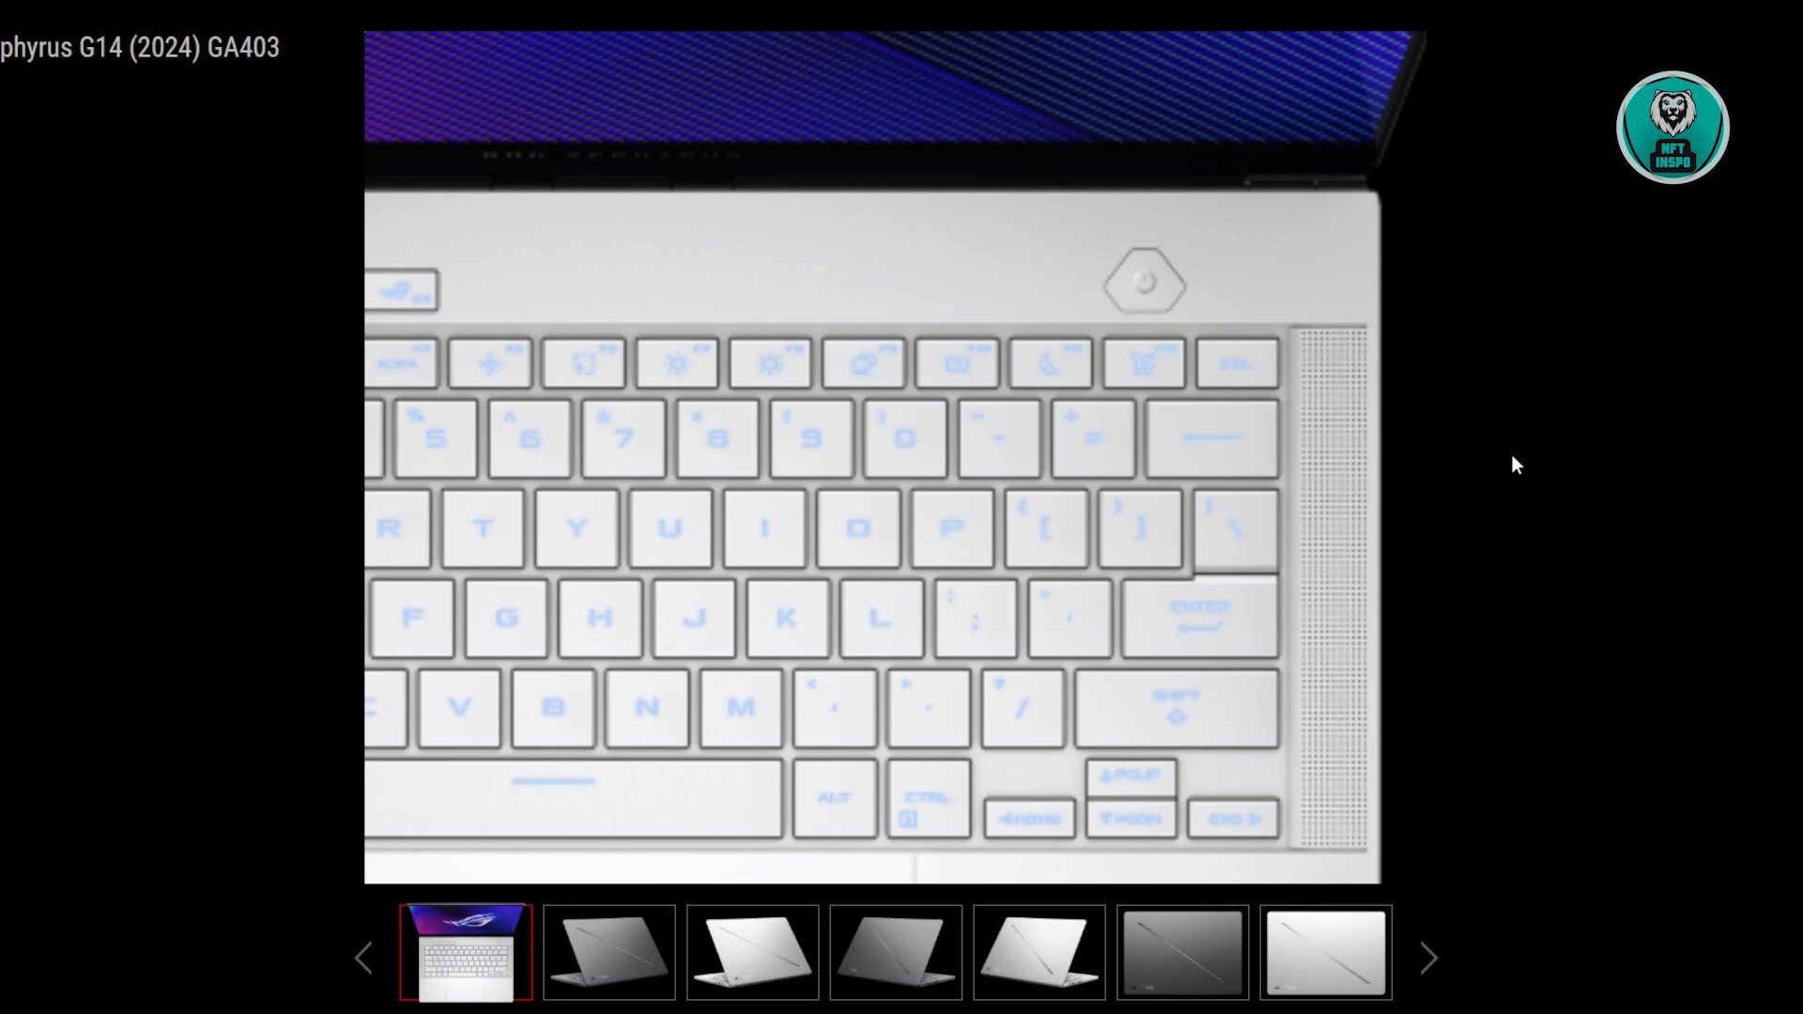